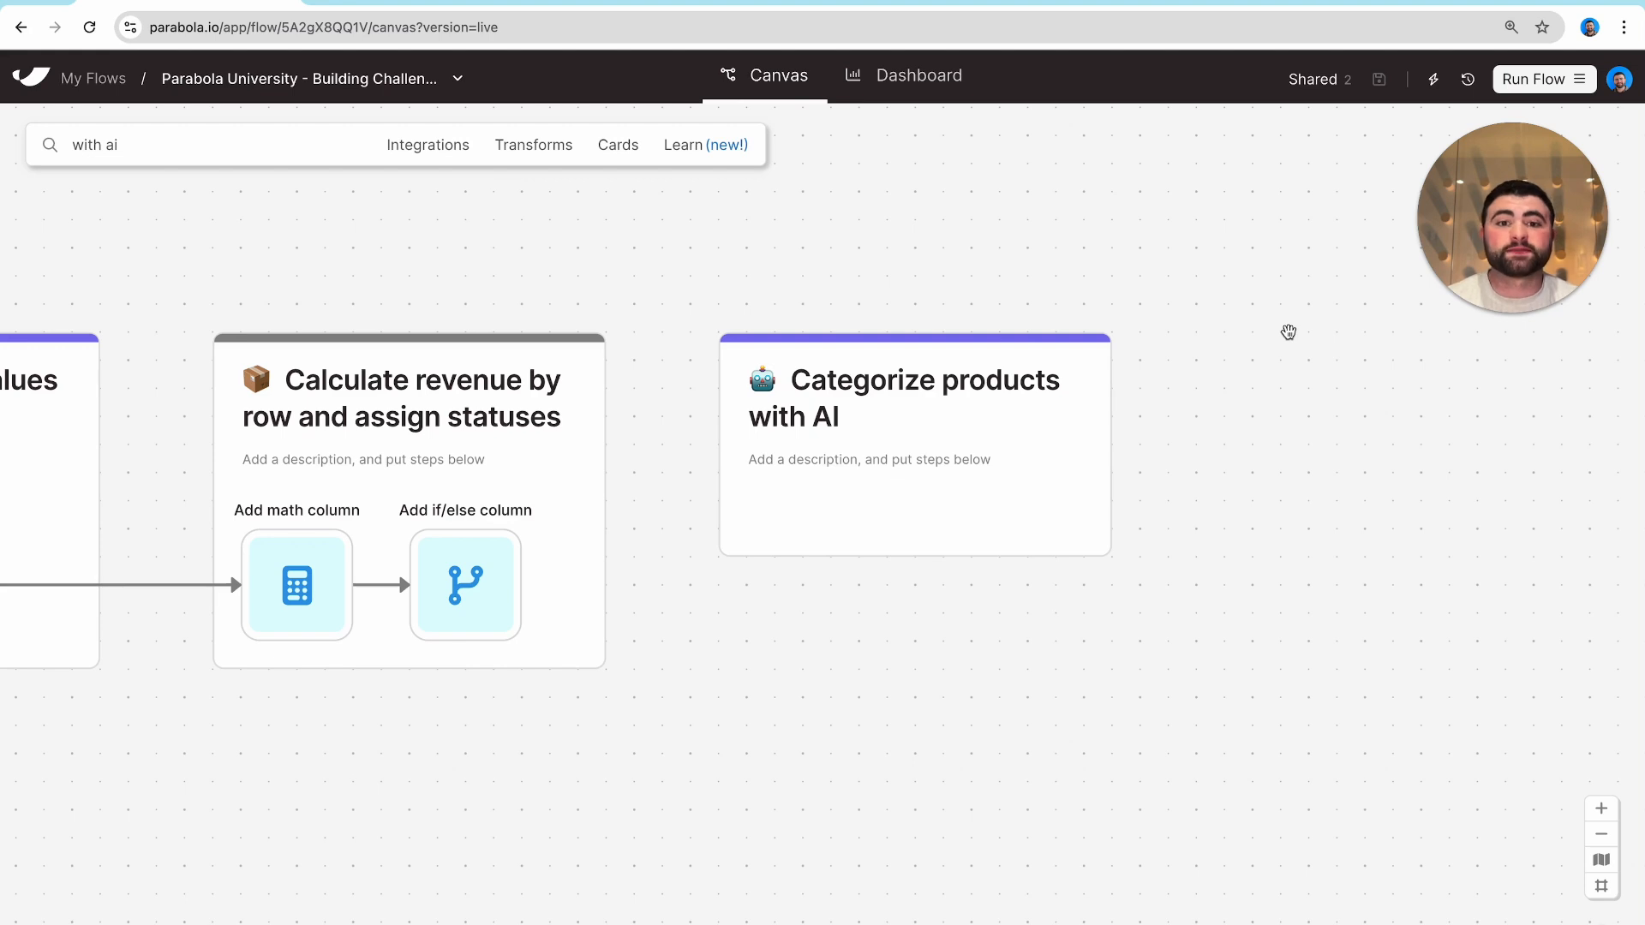
pyautogui.moveTo(844, 155)
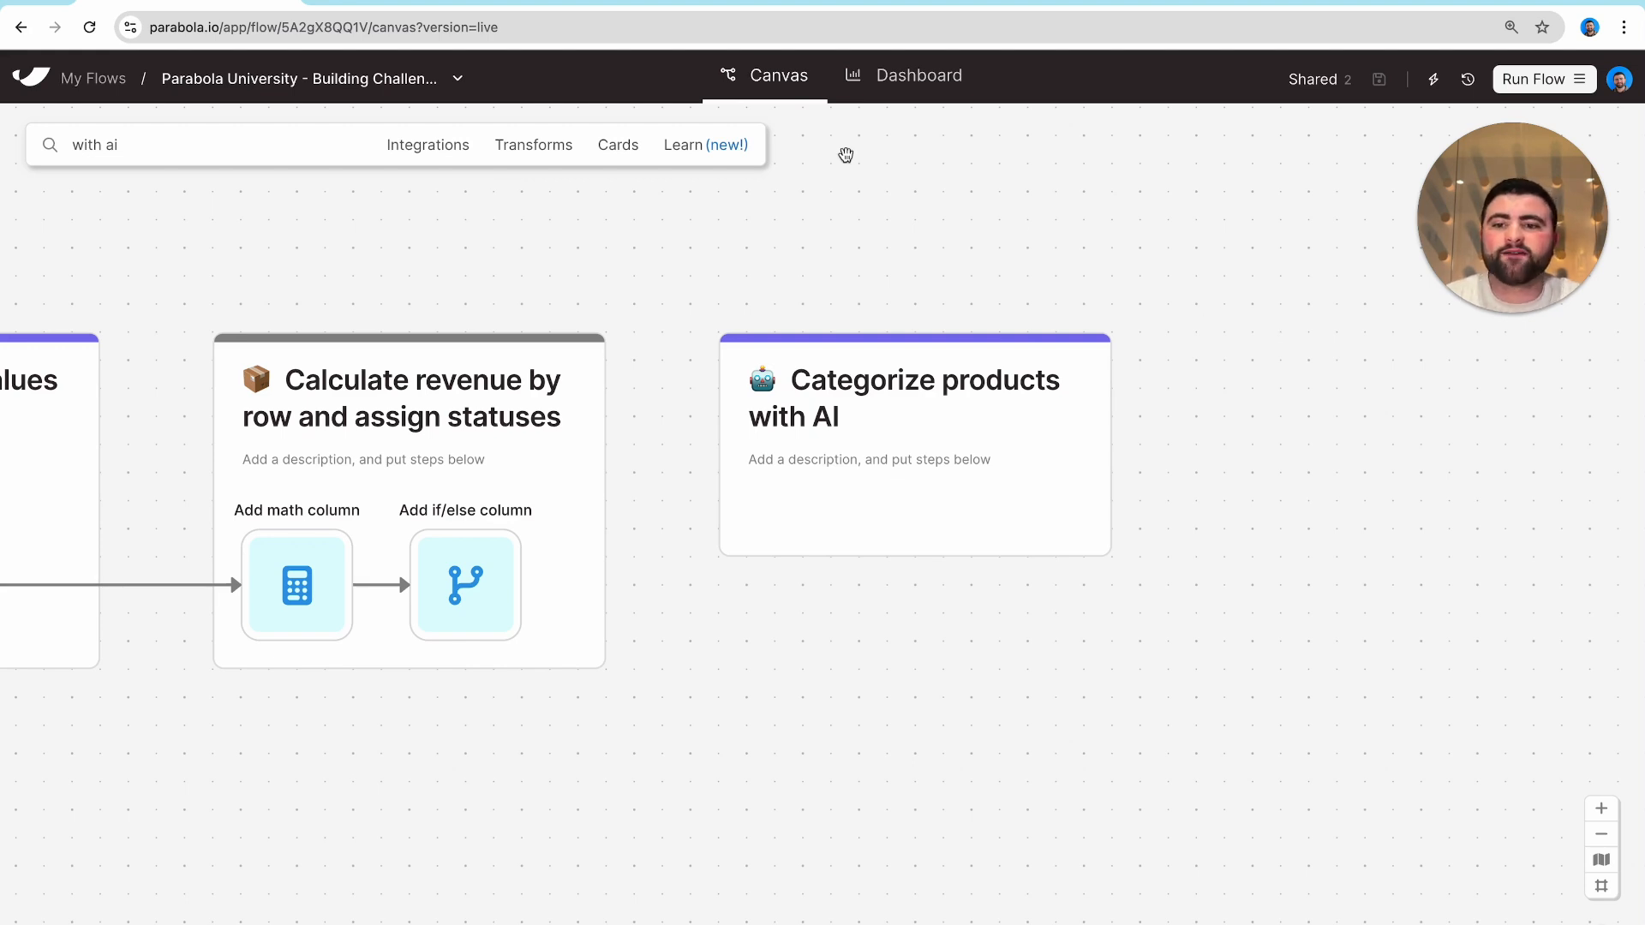
# Add a Categorize with AI step from the Transforms search and open its setup.
pyautogui.click(199, 143)
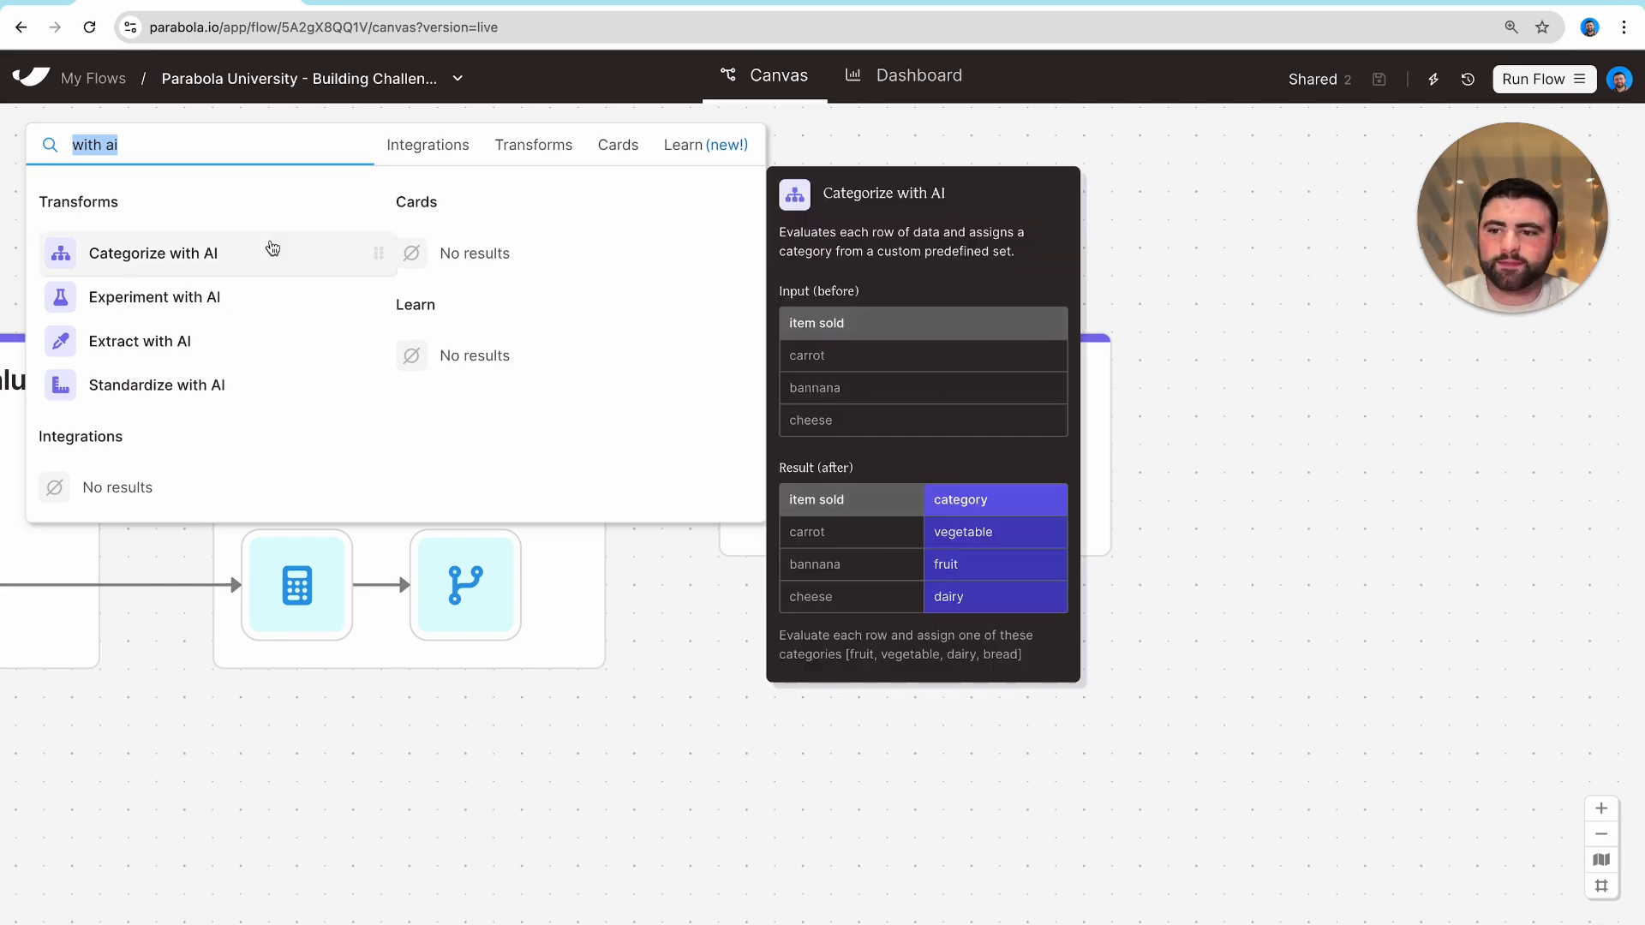
pyautogui.moveTo(273, 250)
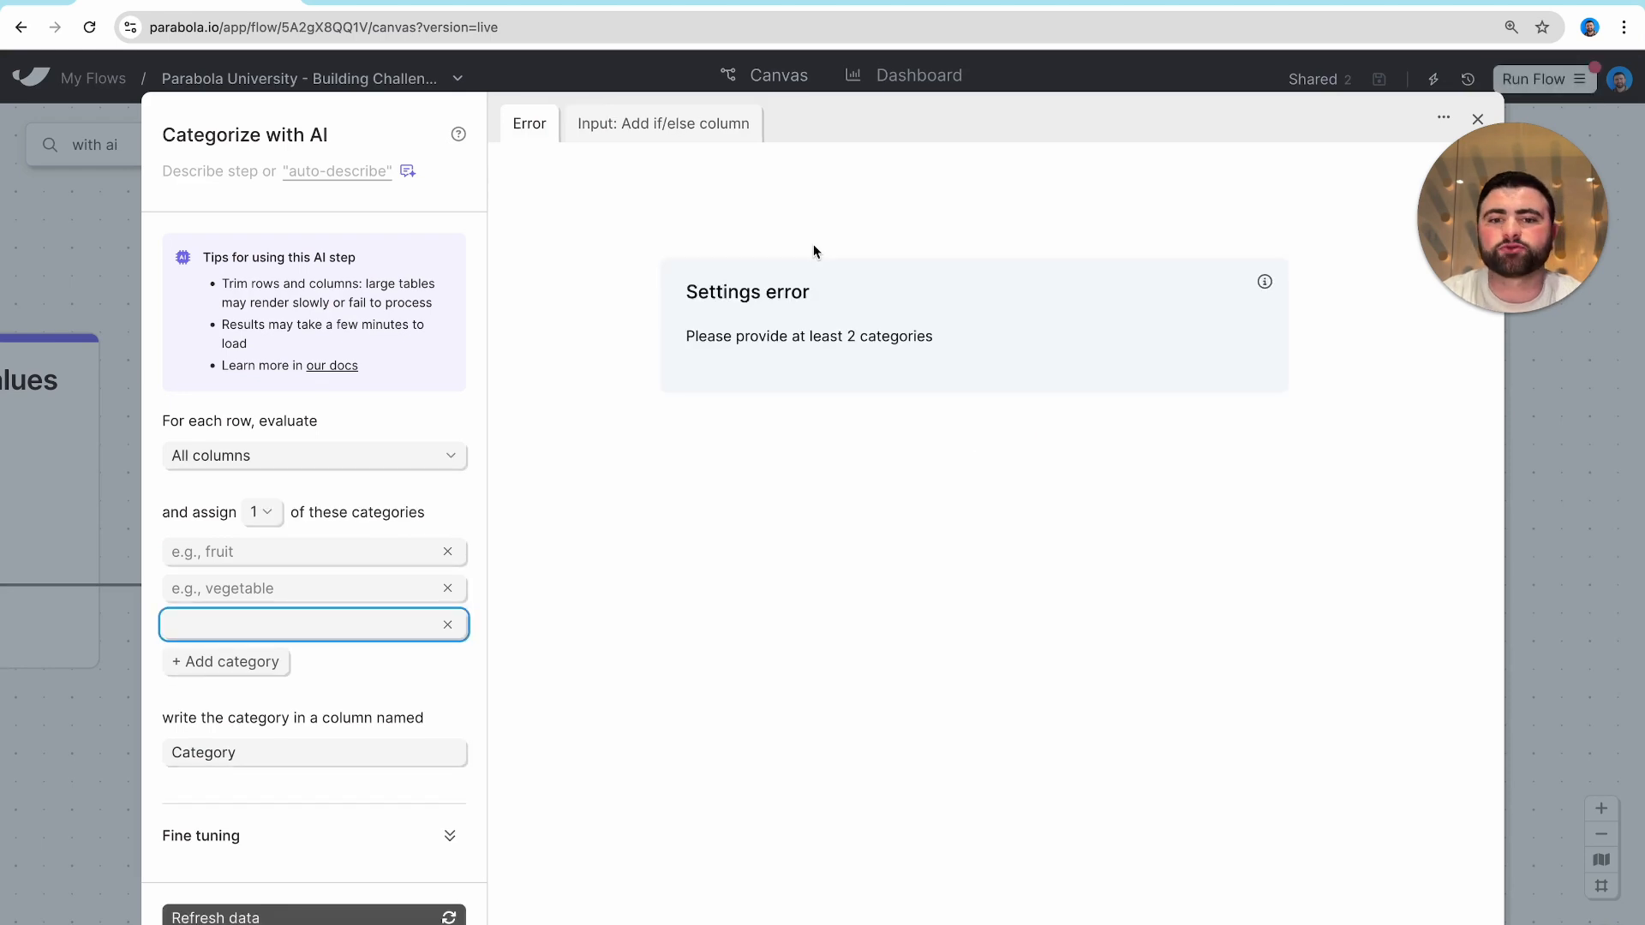
# View the incoming order table and limit the AI to evaluating the Product Title column.
pyautogui.click(662, 123)
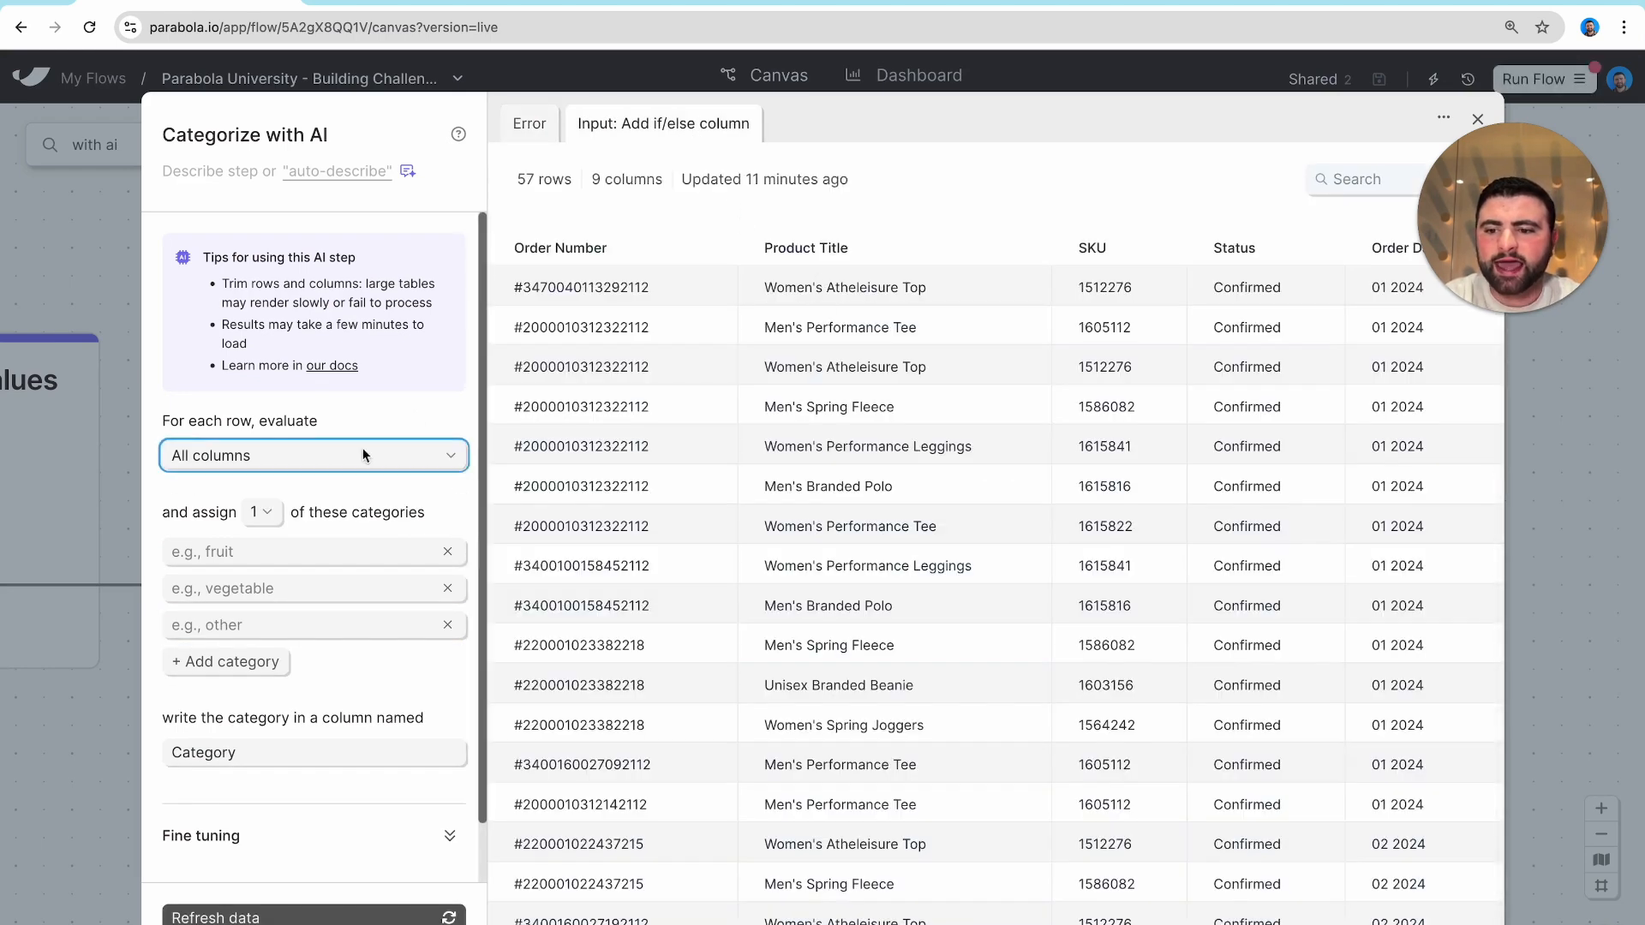
pyautogui.click(312, 454)
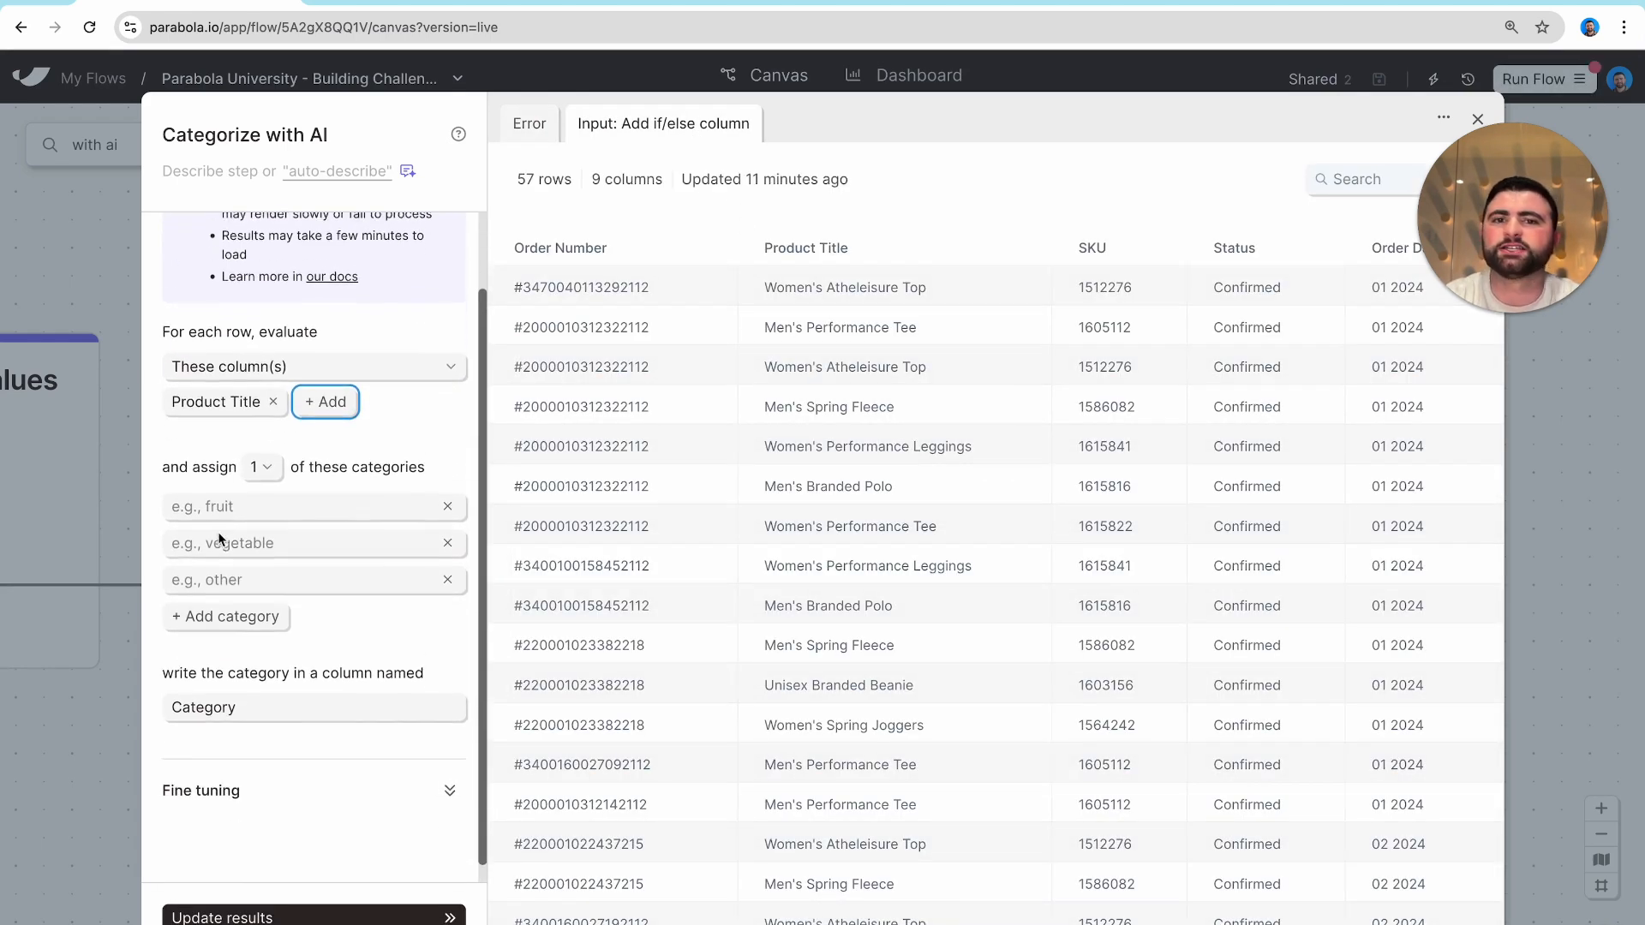
pyautogui.click(305, 485)
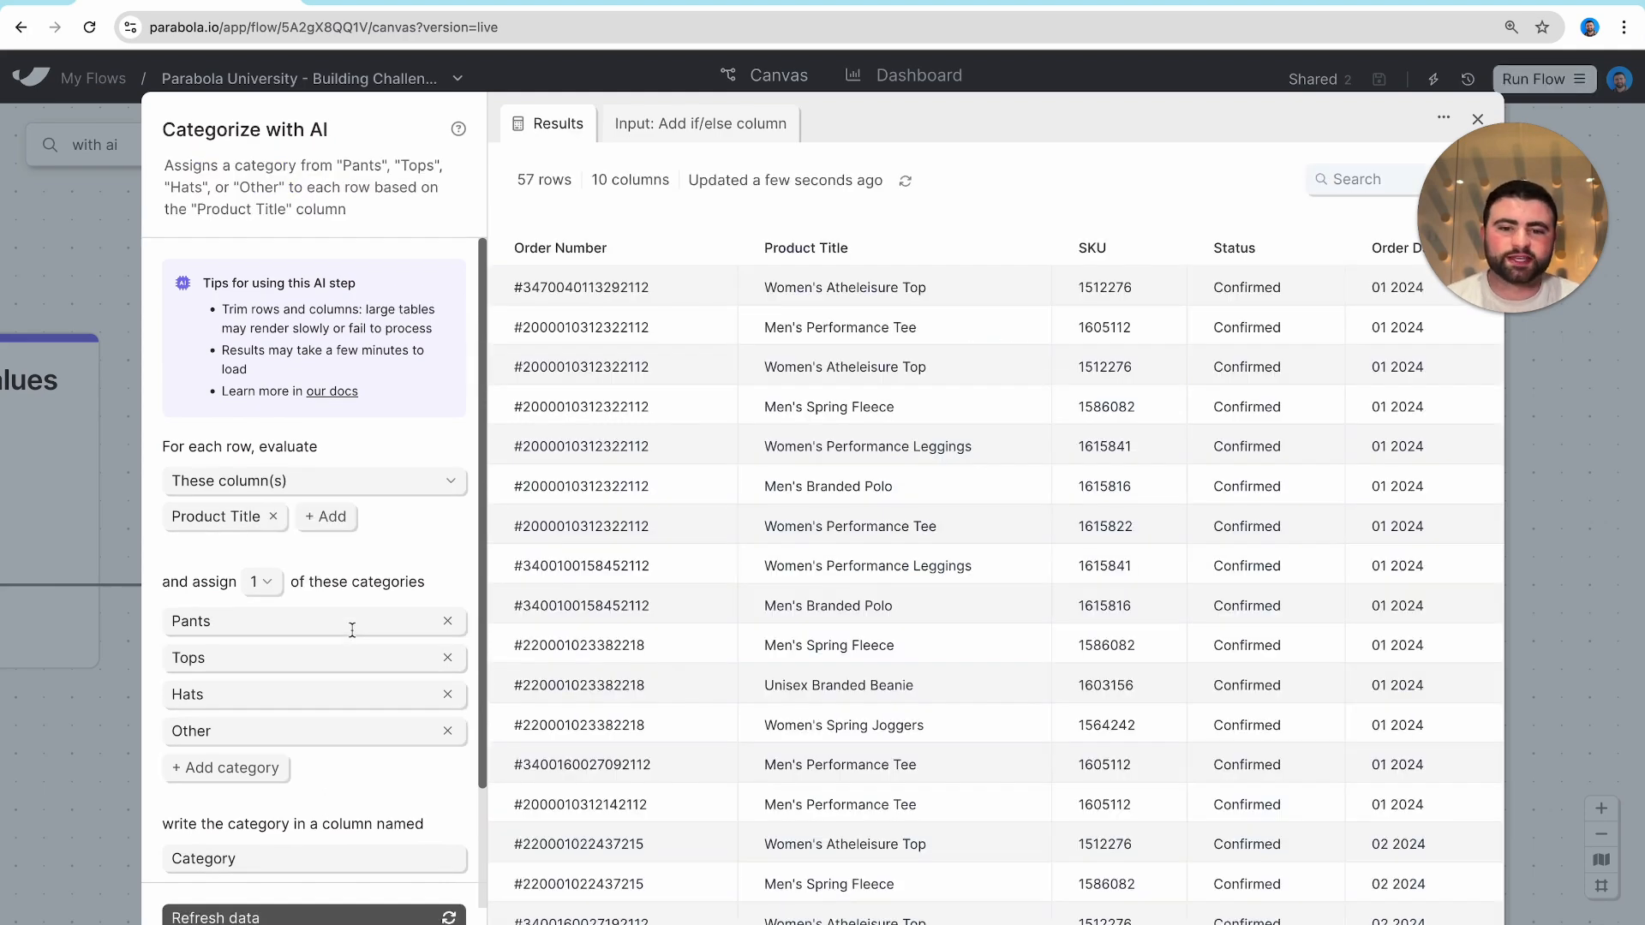
pyautogui.hscroll(3)
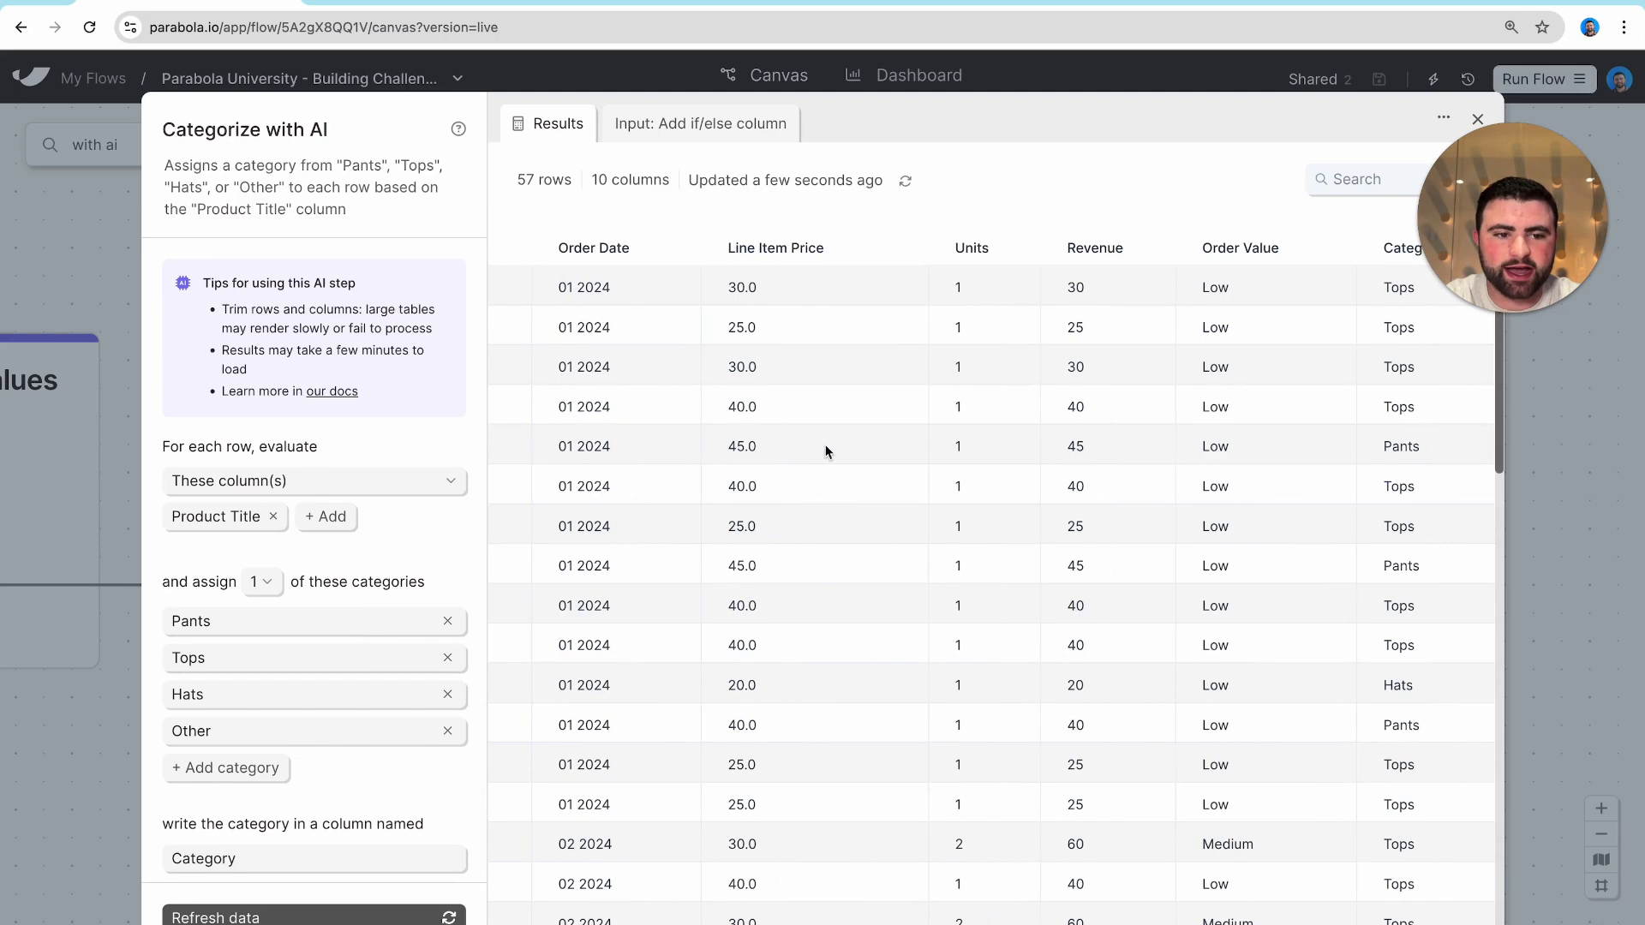
pyautogui.scroll(-3)
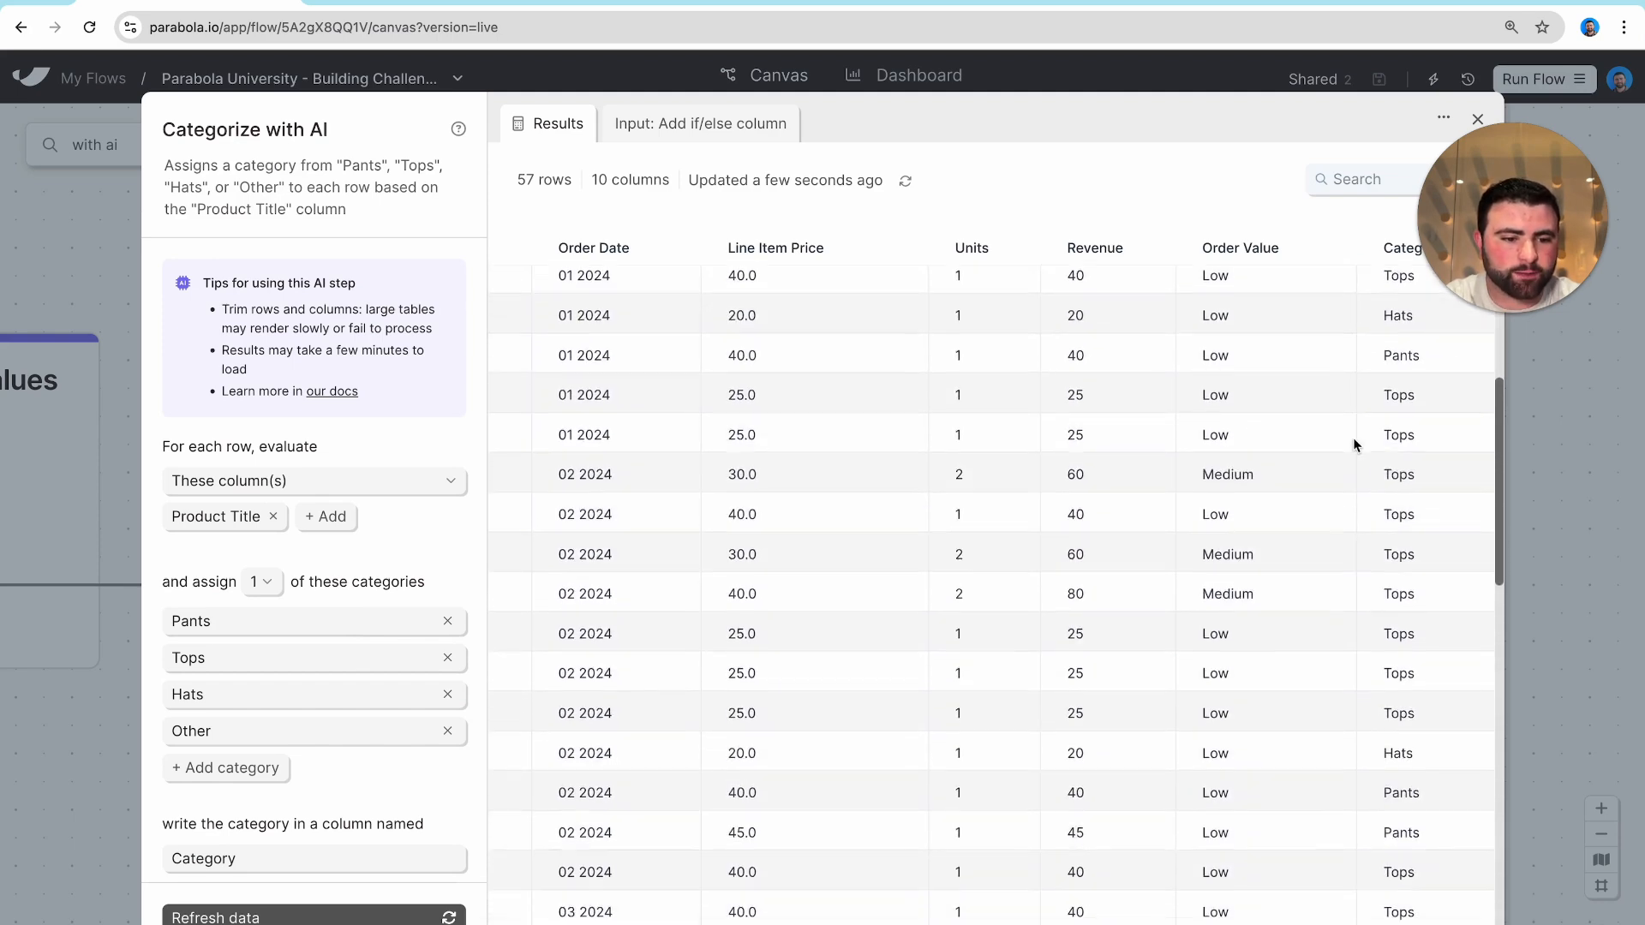
pyautogui.scroll(-3)
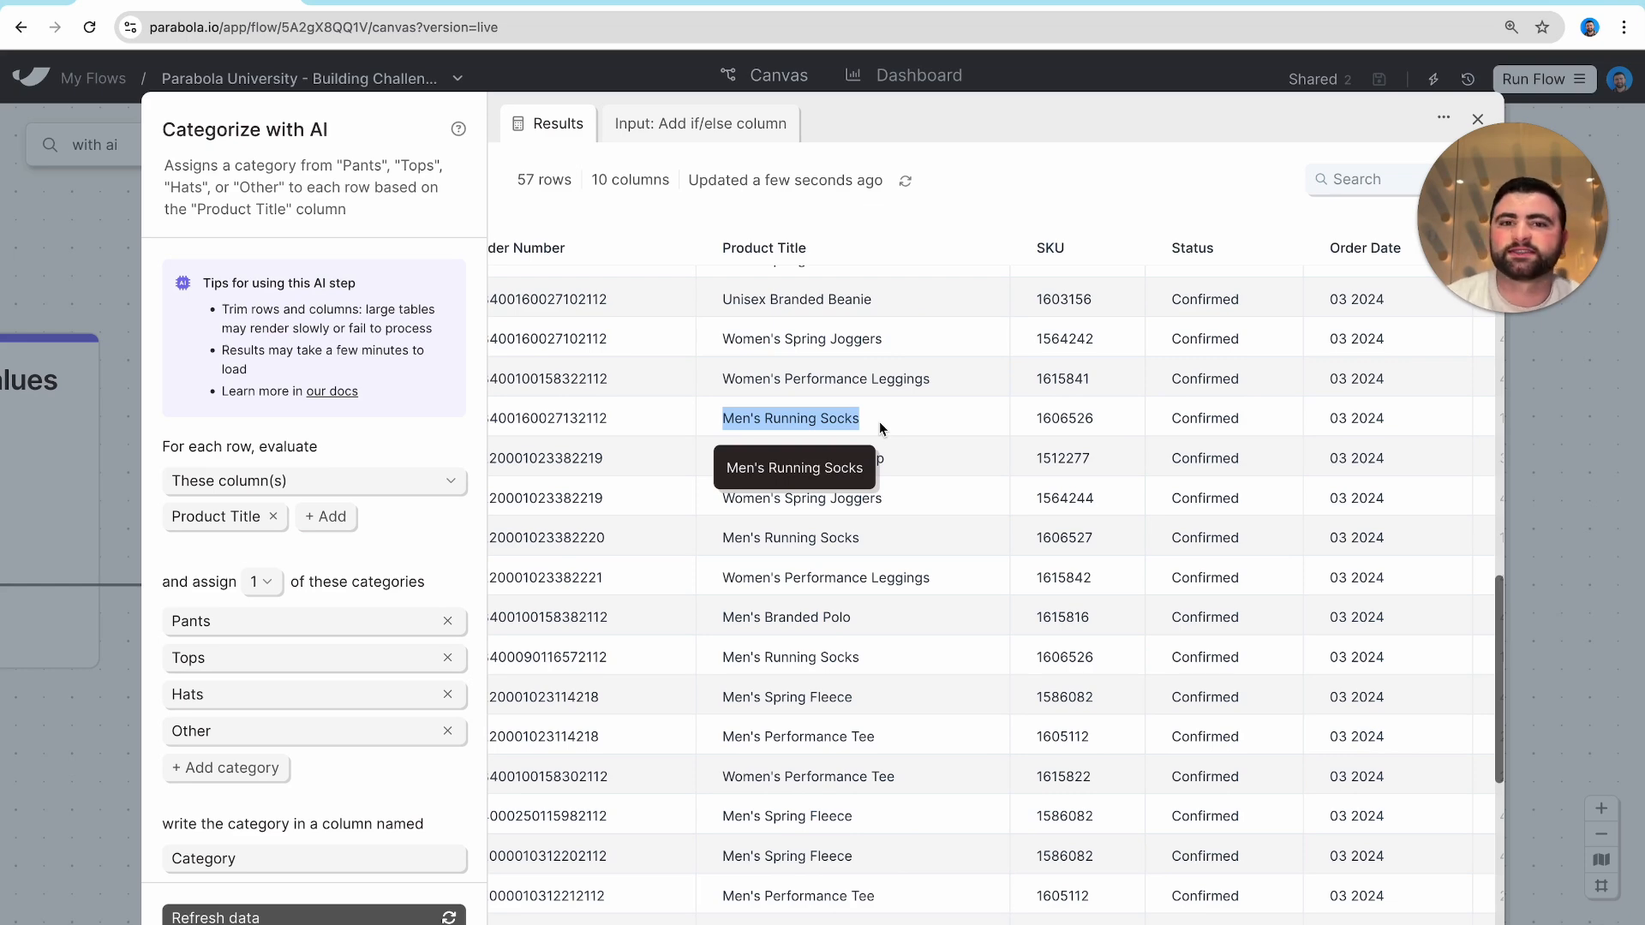
pyautogui.scroll(-3)
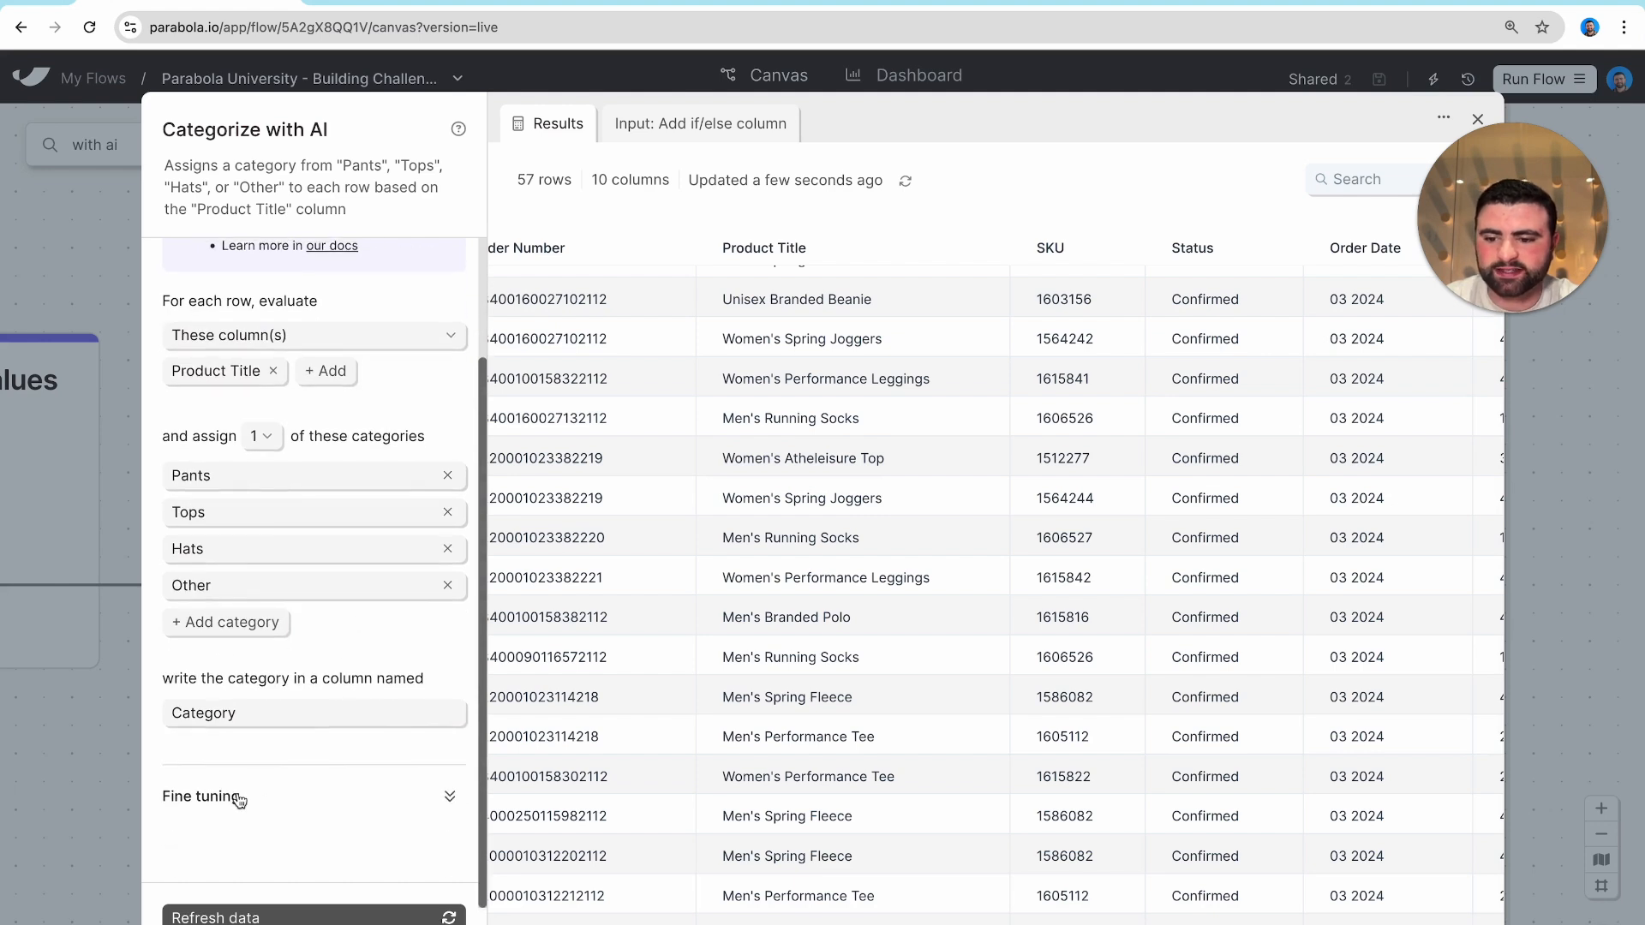